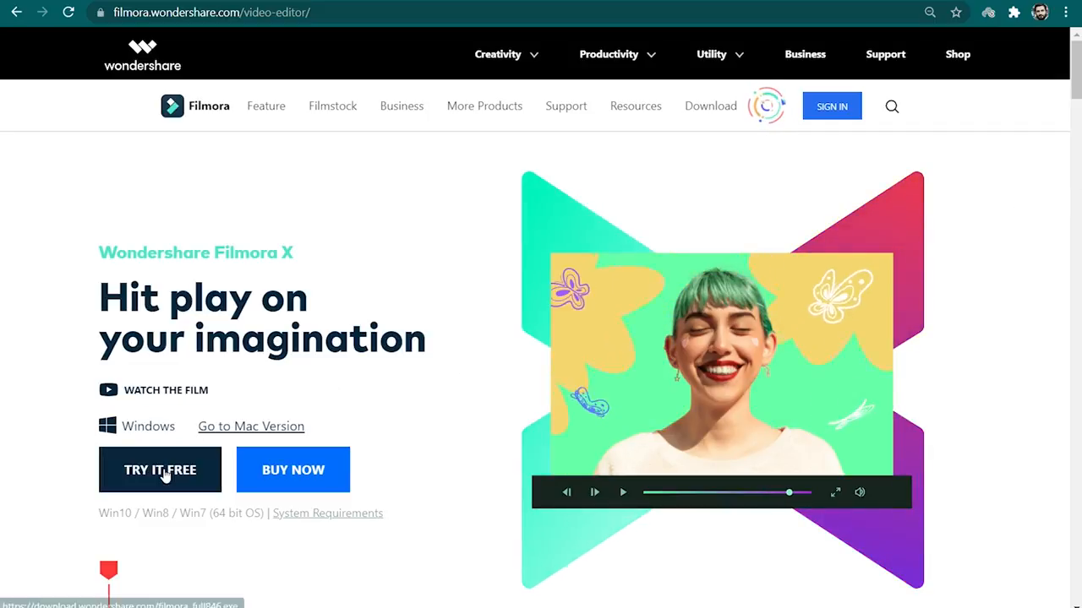
Download the free Filmora installer from filmora.wondershare.com, install it and launch the editor.
{"action": "left_click", "coordinate": [159, 470]}
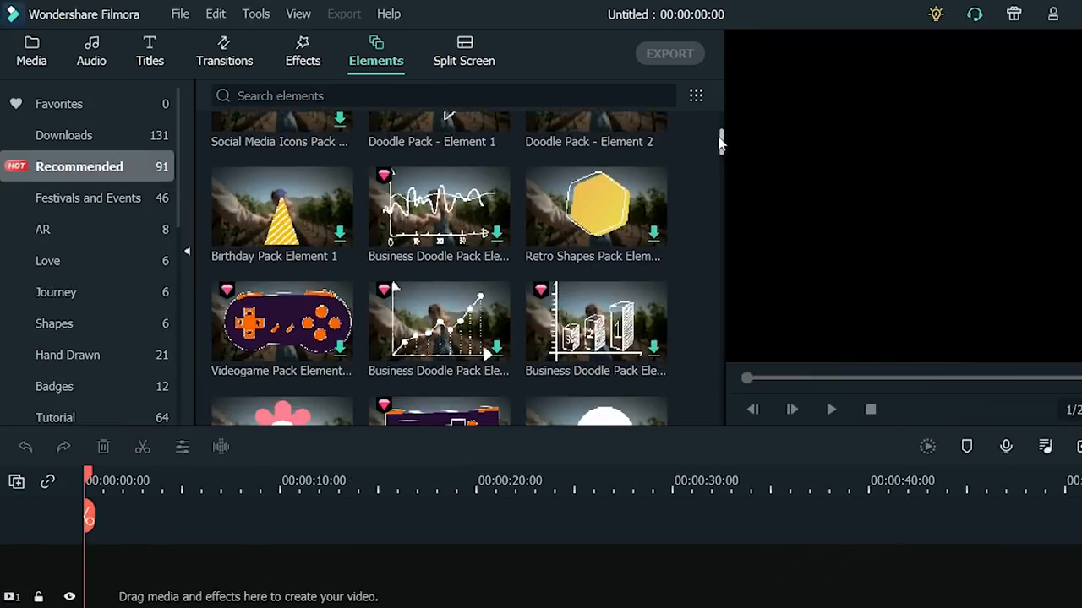
{"action": "scroll", "scroll_direction": "down", "scroll_amount": 3}
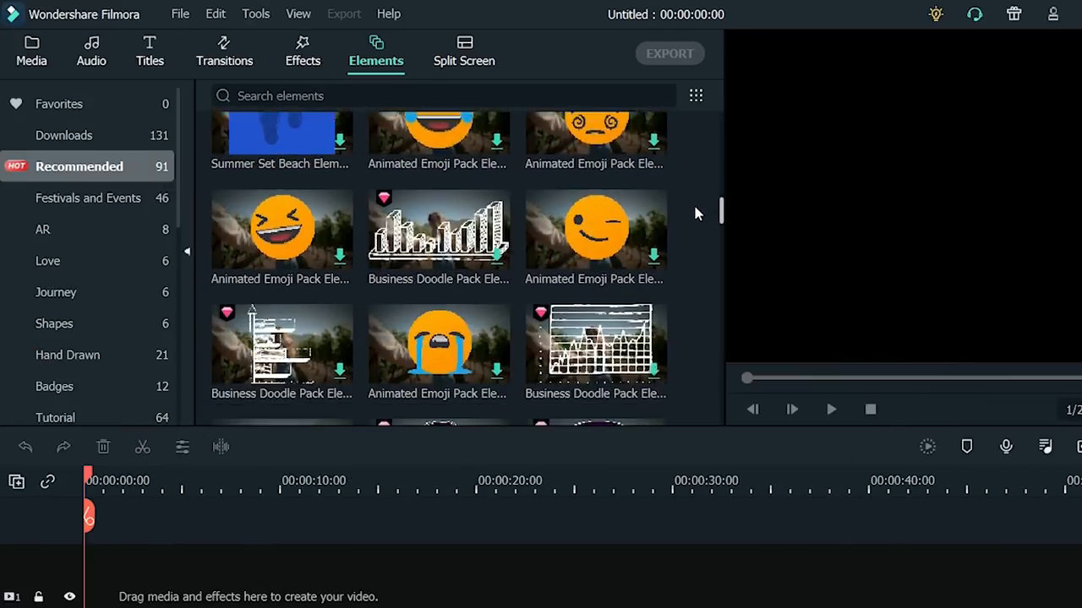
{"action": "left_click", "coordinate": [30, 51]}
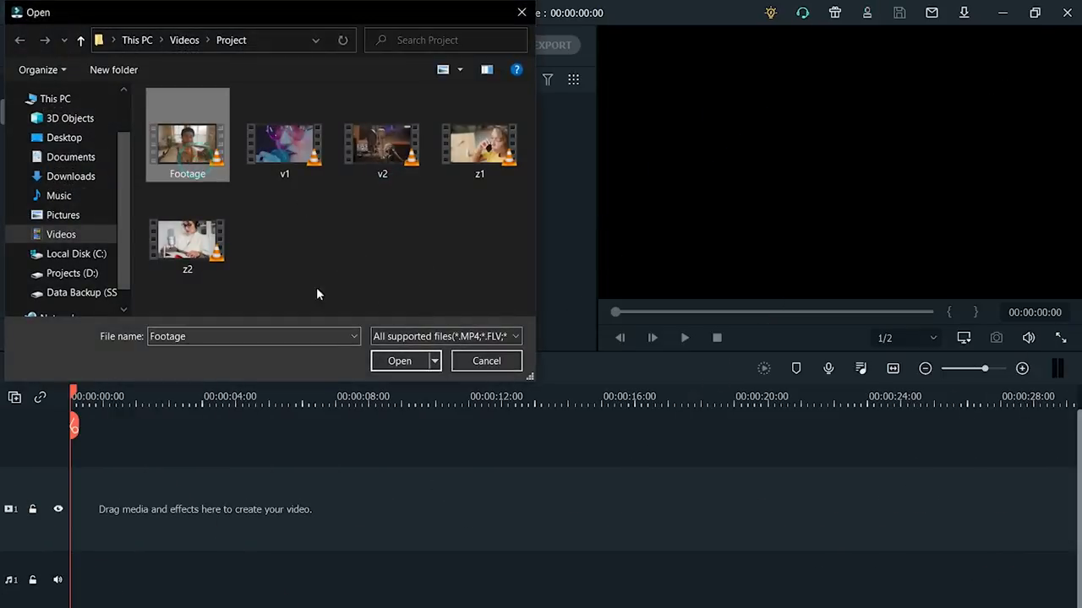
Import the Footage clip from Videos > Project and place it on the timeline.
{"action": "left_click", "coordinate": [399, 361]}
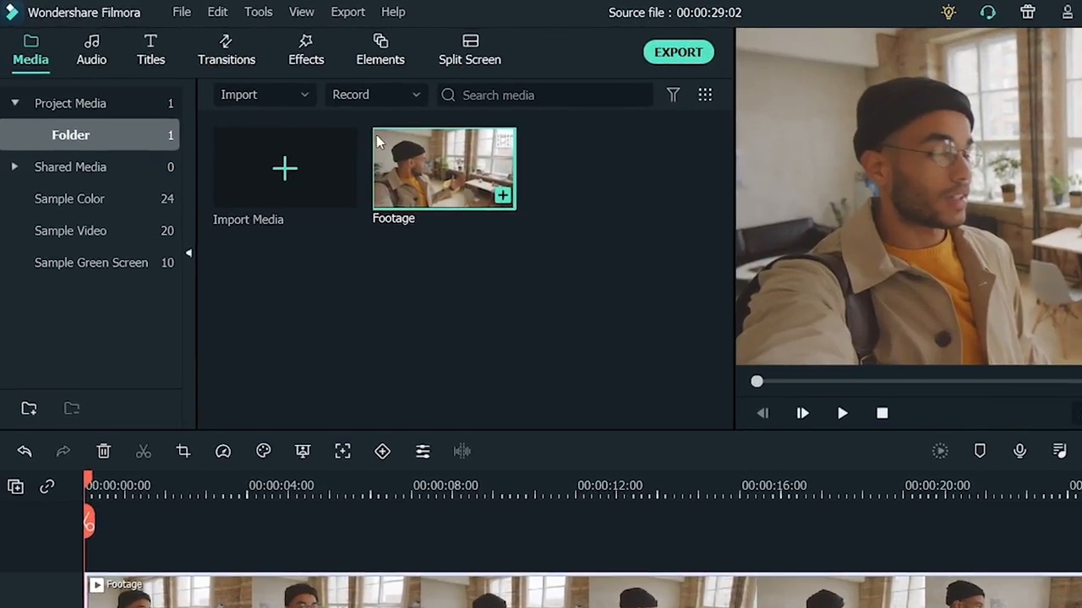
Show the Lifestyle > Travel category in the Elements library.
{"action": "left_click", "coordinate": [378, 49]}
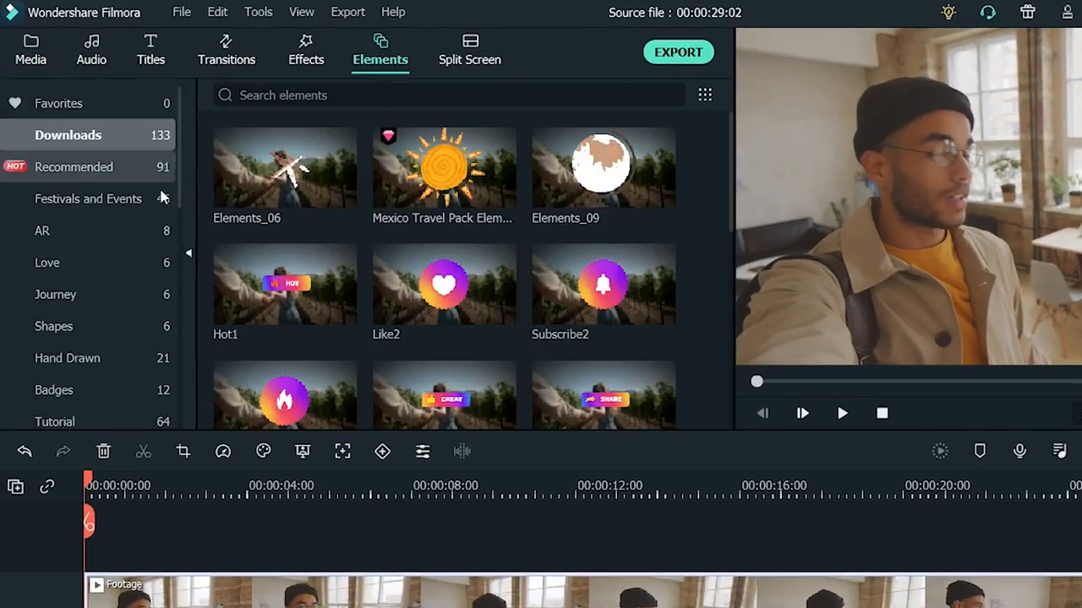
{"action": "scroll", "scroll_direction": "down", "scroll_amount": 3}
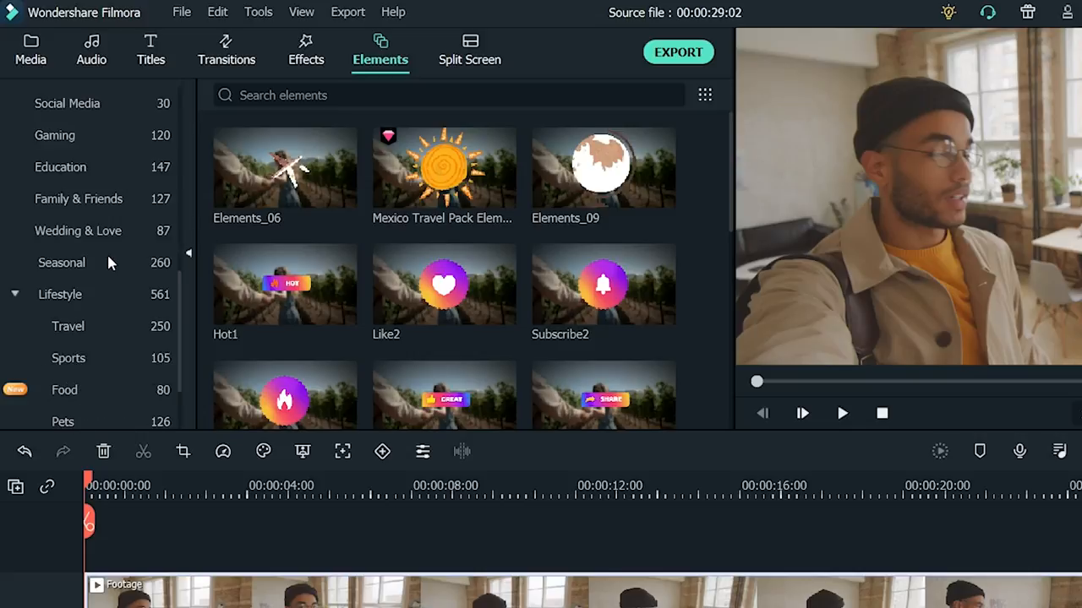
{"action": "left_click", "coordinate": [71, 326]}
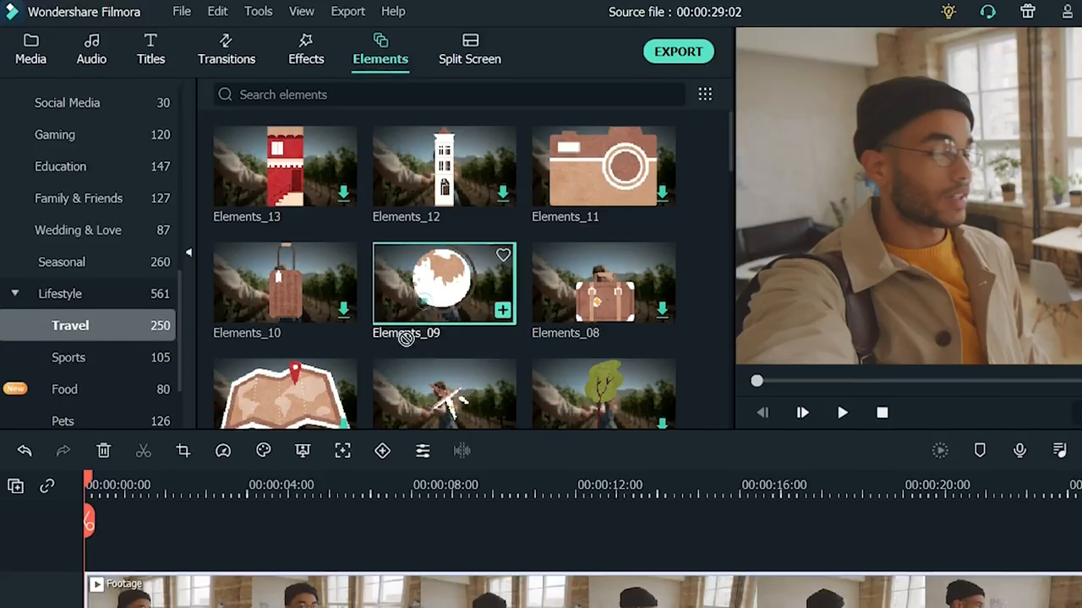
Add the Elements_09 globe sticker above the footage, starting a few seconds in, shrunk into the lower-right.
{"action": "left_click_drag", "start_coordinate": [443, 284], "coordinate": [272, 523]}
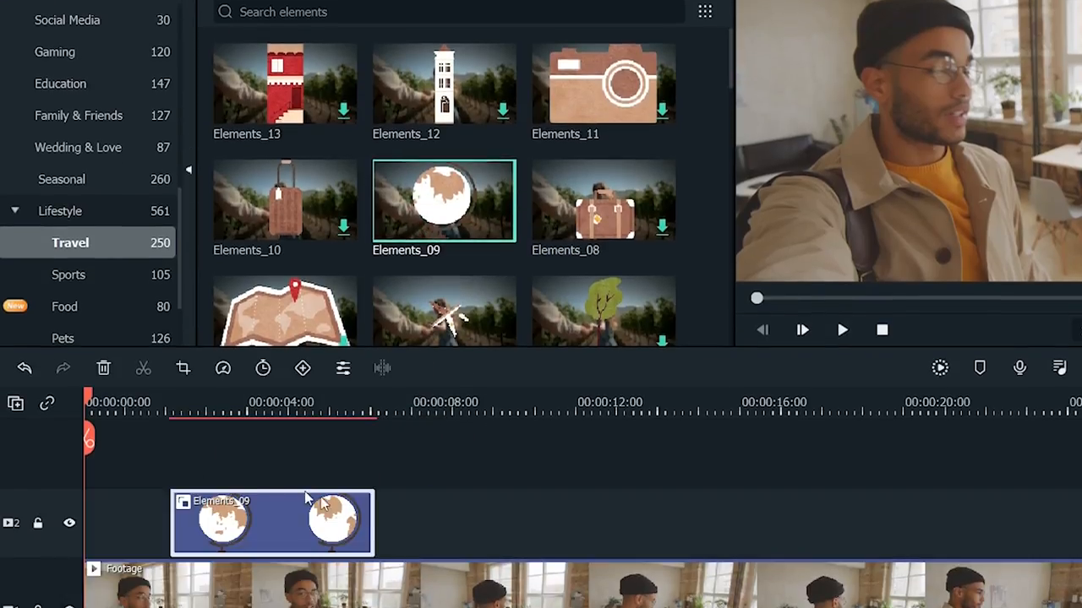
{"action": "left_click_drag", "start_coordinate": [372, 522], "coordinate": [329, 522]}
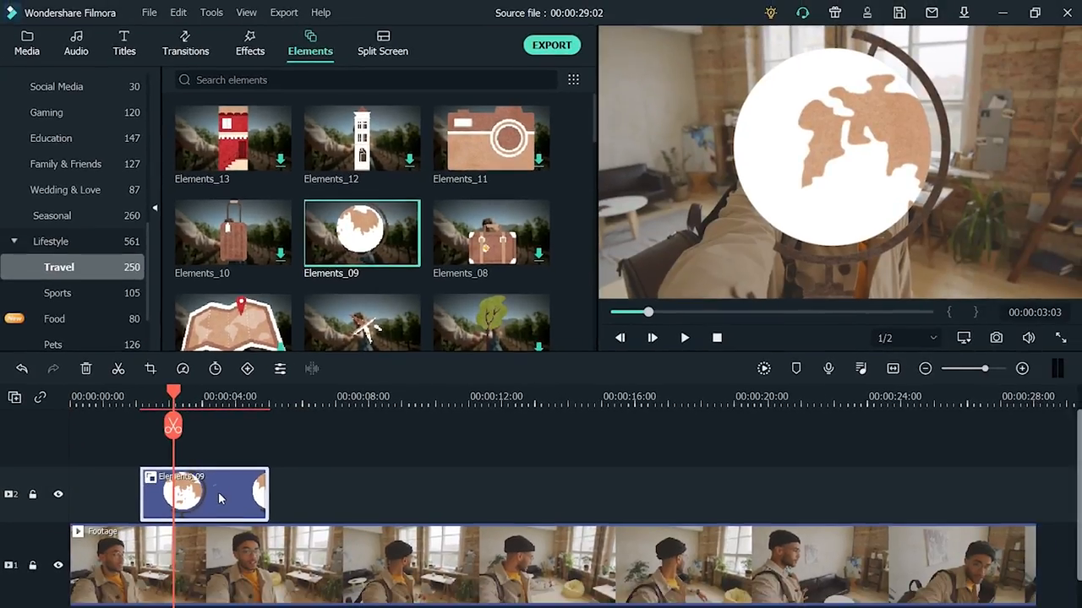
{"action": "double_click", "coordinate": [203, 493]}
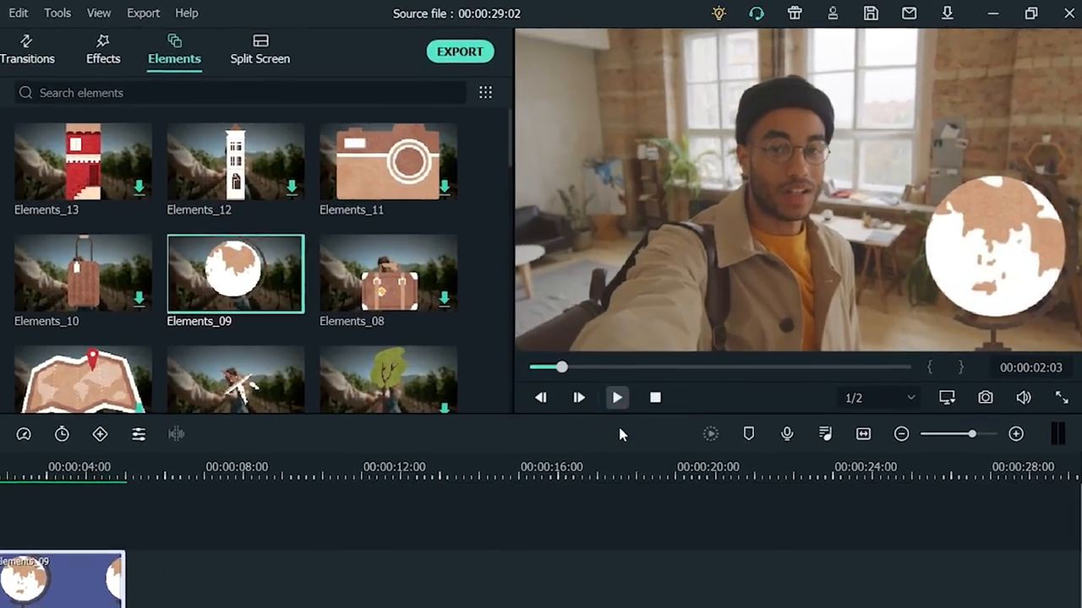
{"action": "left_click", "coordinate": [615, 397]}
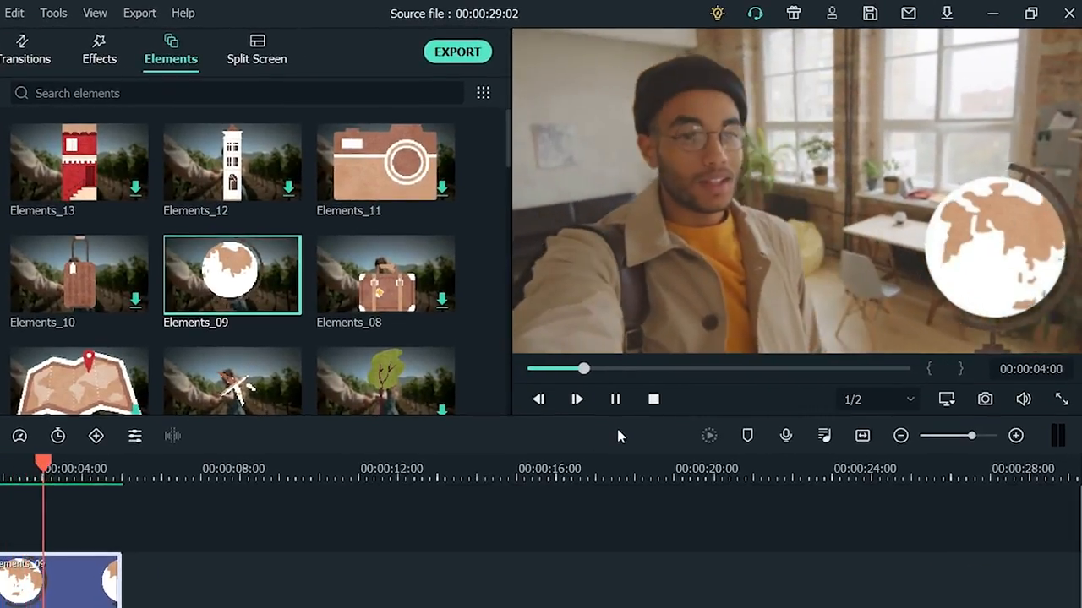
{"action": "left_click", "coordinate": [576, 399]}
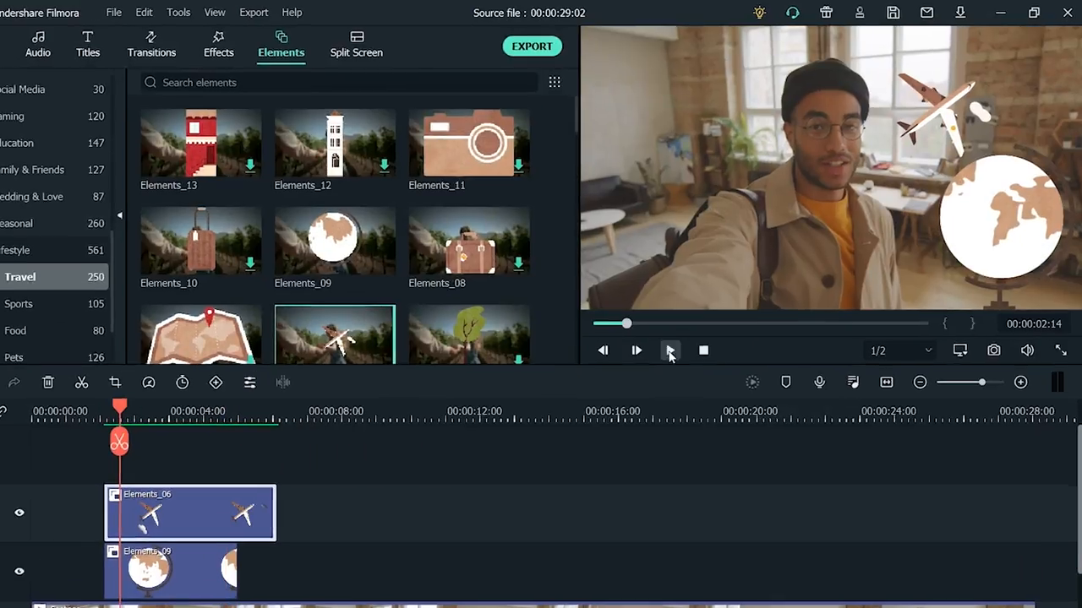
Add the Elements_06 airplane sticker on a track above and preview the result.
{"action": "left_click", "coordinate": [669, 350]}
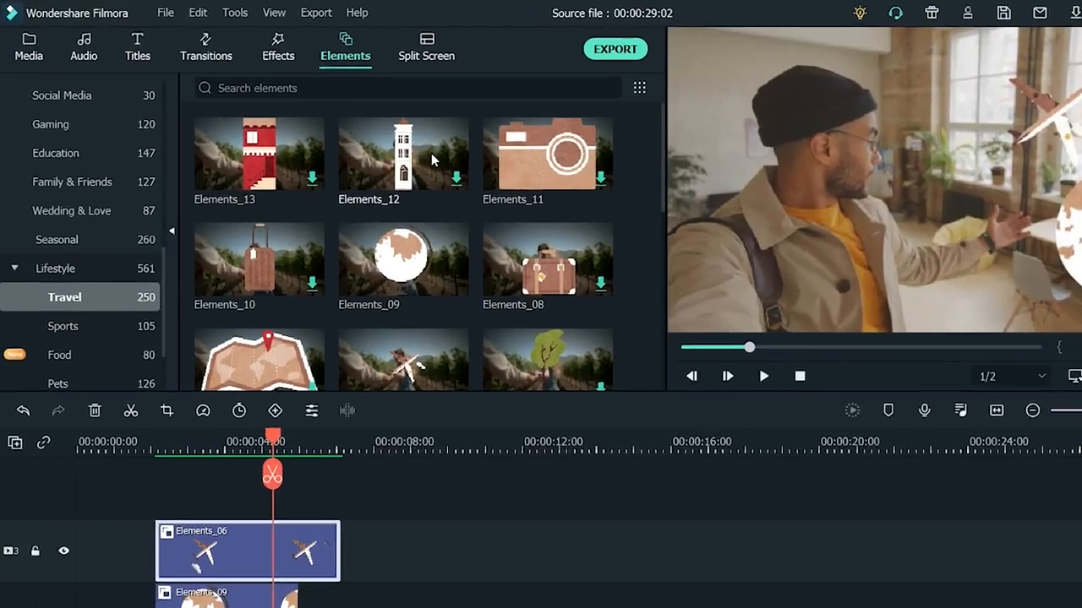
Add the Gentleman AR sticker from Effects onto a track around the 12-second mark.
{"action": "left_click", "coordinate": [277, 48]}
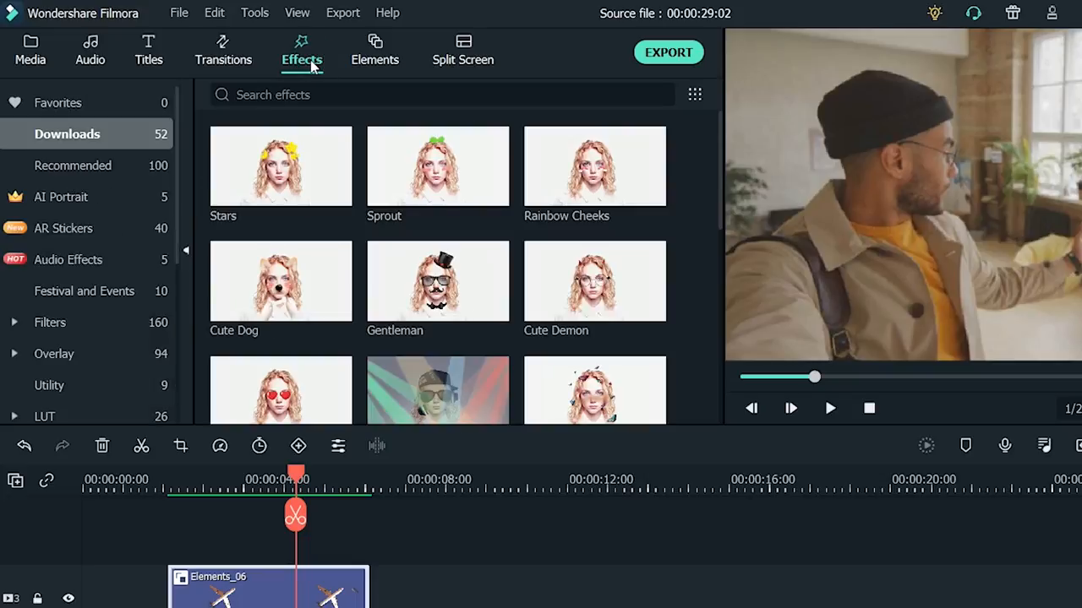
{"action": "left_click", "coordinate": [68, 228]}
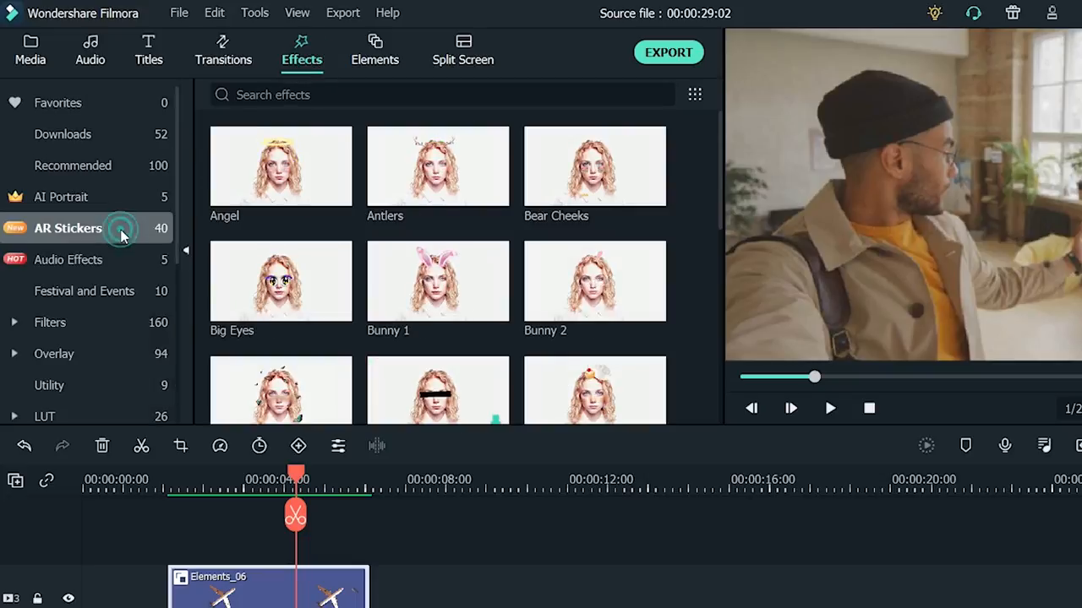
{"action": "scroll", "scroll_direction": "down", "scroll_amount": 3}
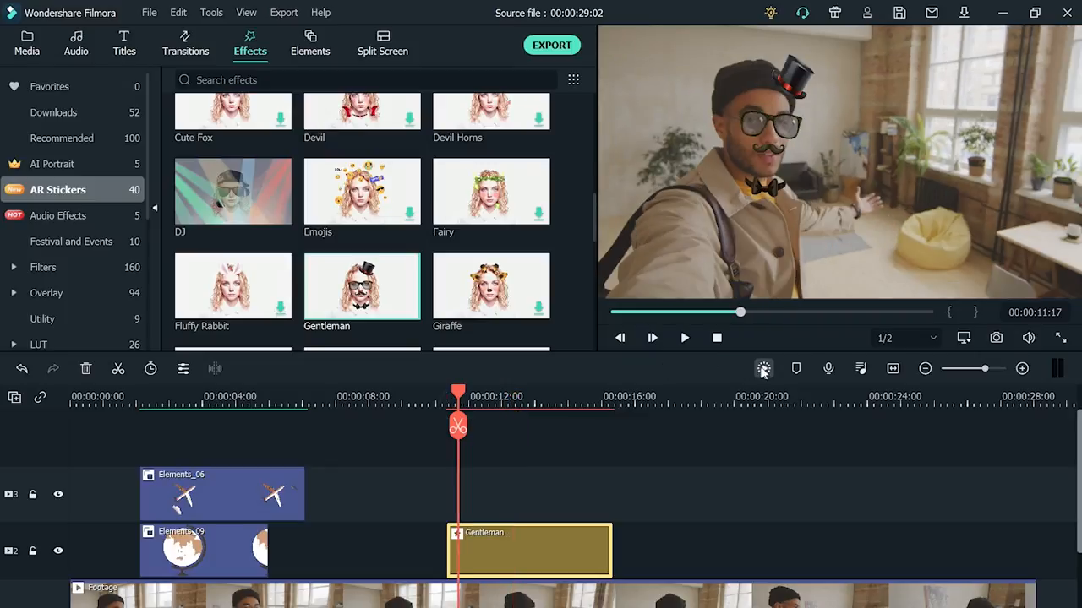
{"action": "left_click", "coordinate": [764, 369]}
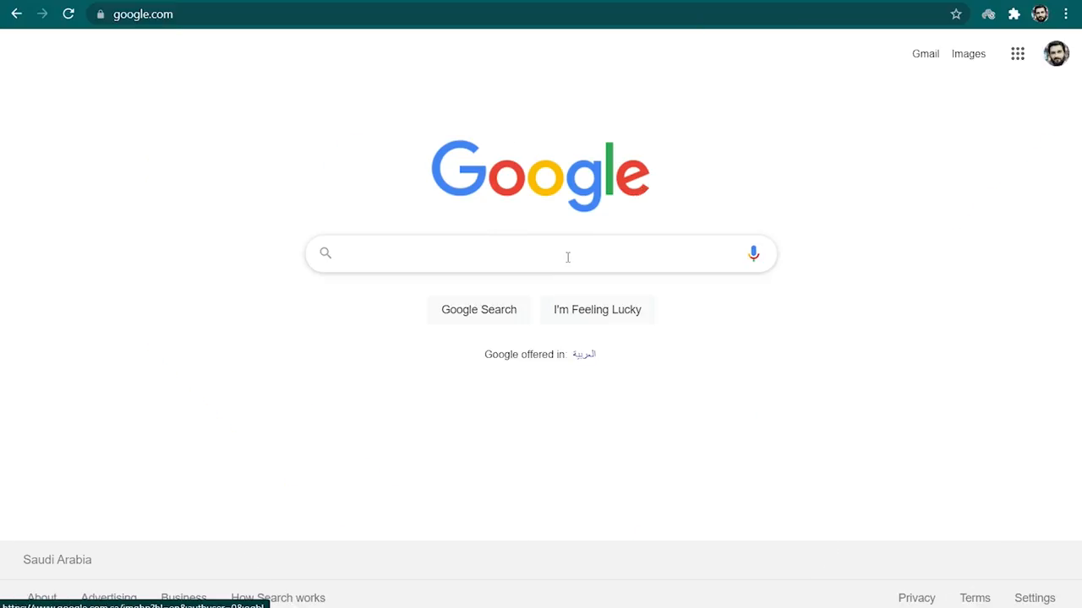
Search Google for 'smiling globe sticker PNG' and view the image results.
{"action": "type", "text": "smiling globe sticker PNG"}
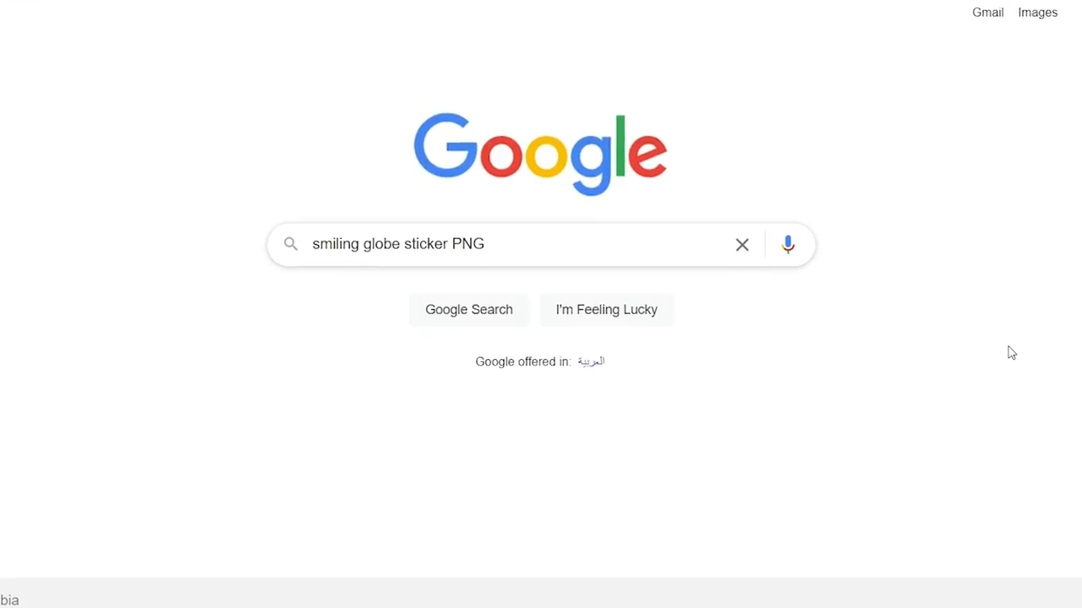
{"action": "key", "text": "Enter"}
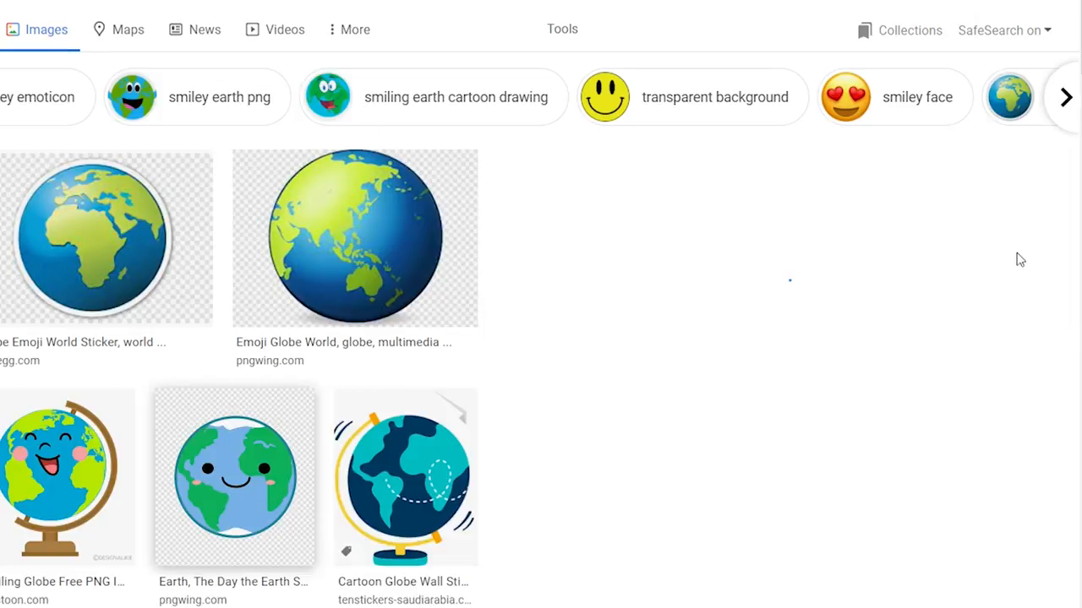
Download the smiling cartoon Earth PNG from pngwing.com.
{"action": "left_click", "coordinate": [233, 477]}
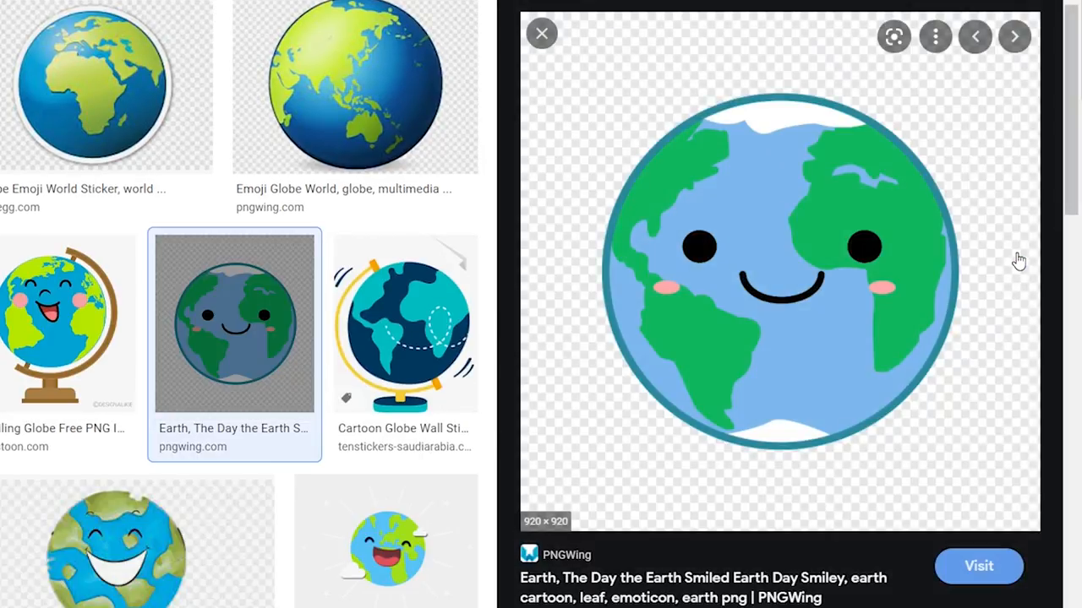
{"action": "scroll", "scroll_direction": "down", "scroll_amount": 3}
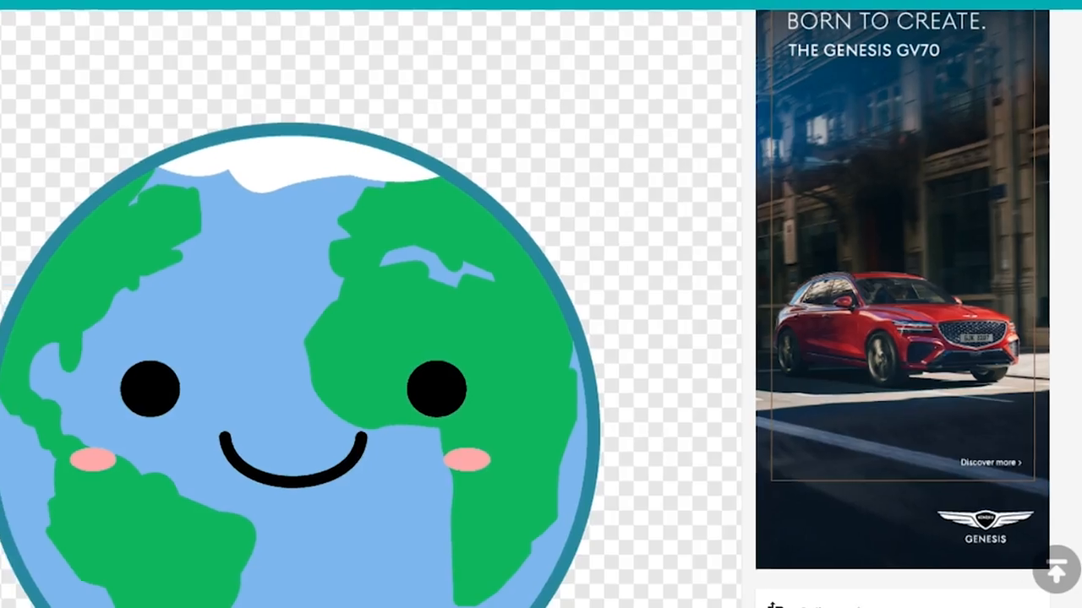
{"action": "scroll", "scroll_direction": "down", "scroll_amount": 3}
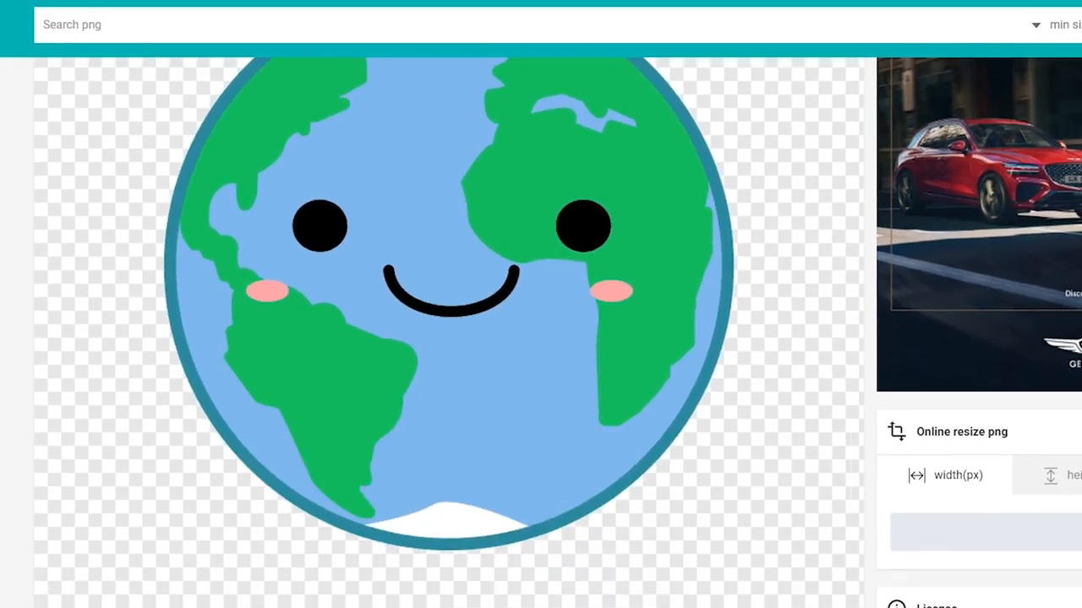
{"action": "scroll", "scroll_direction": "down", "scroll_amount": 3}
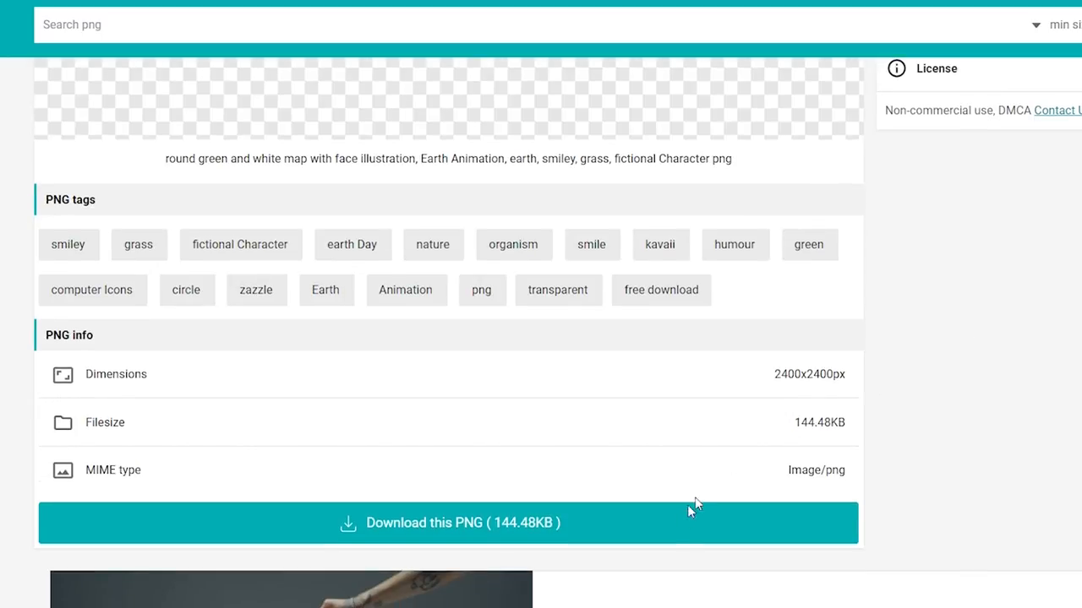
{"action": "left_click", "coordinate": [450, 522]}
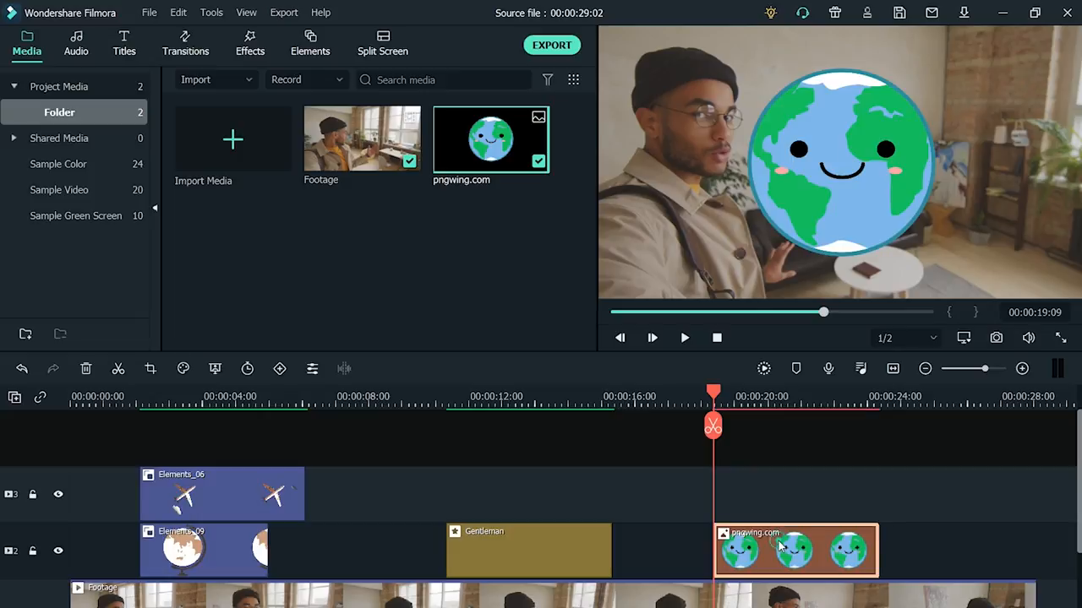
Shrink the imported globe image to about 60% at position X 282, Y 114 in the top-right corner.
{"action": "double_click", "coordinate": [793, 551]}
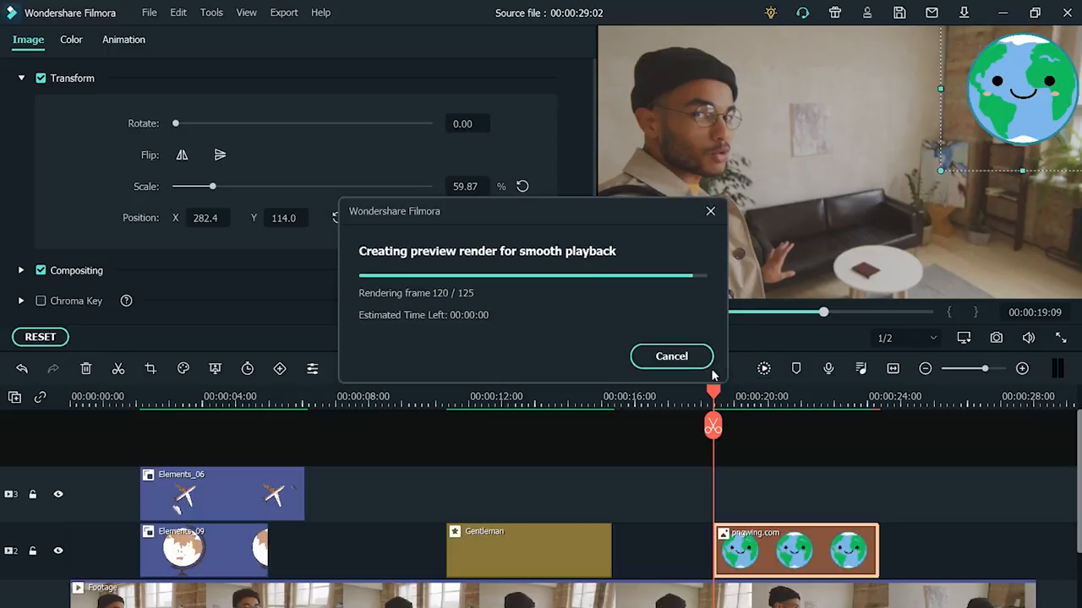
{"action": "left_click", "coordinate": [671, 355]}
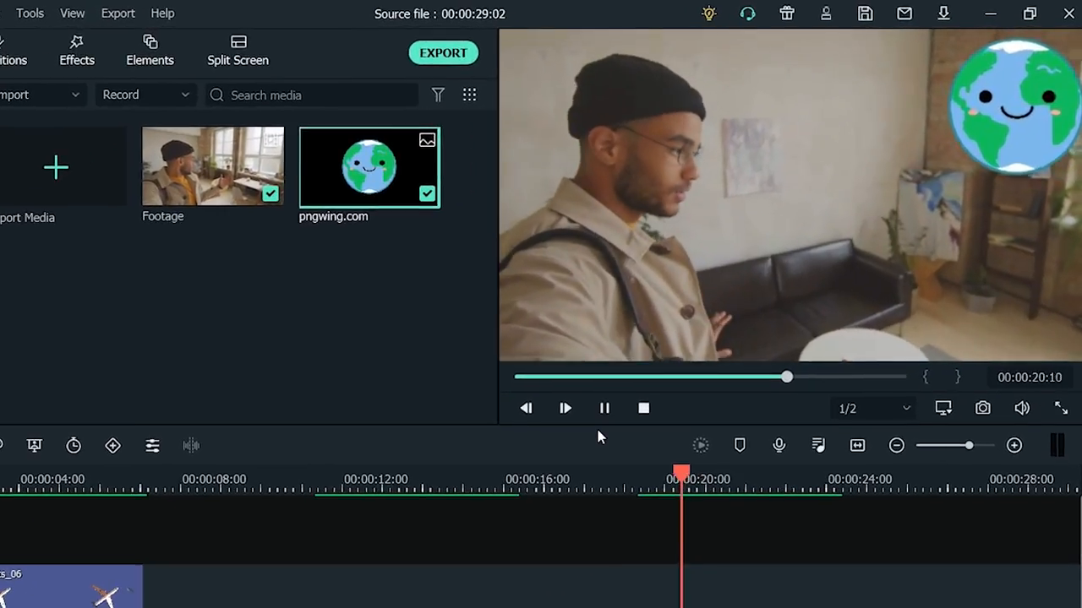